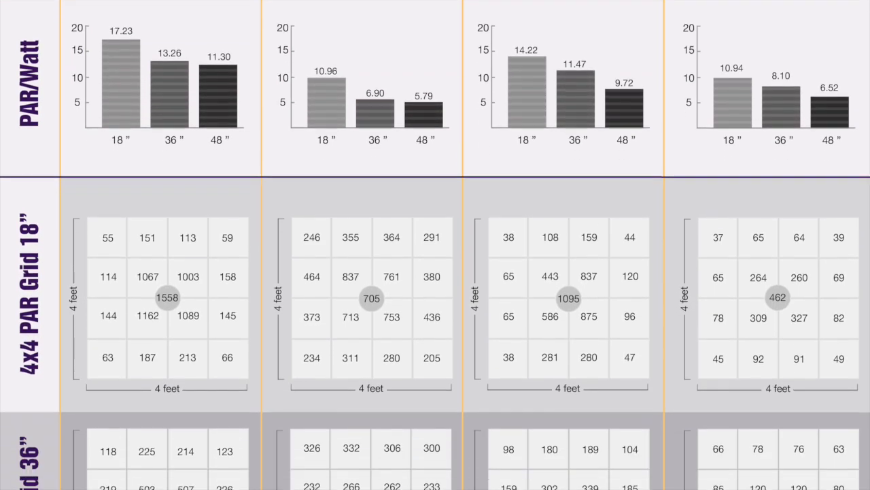
{"action": "scroll", "scroll_direction": "down", "scroll_amount": 3}
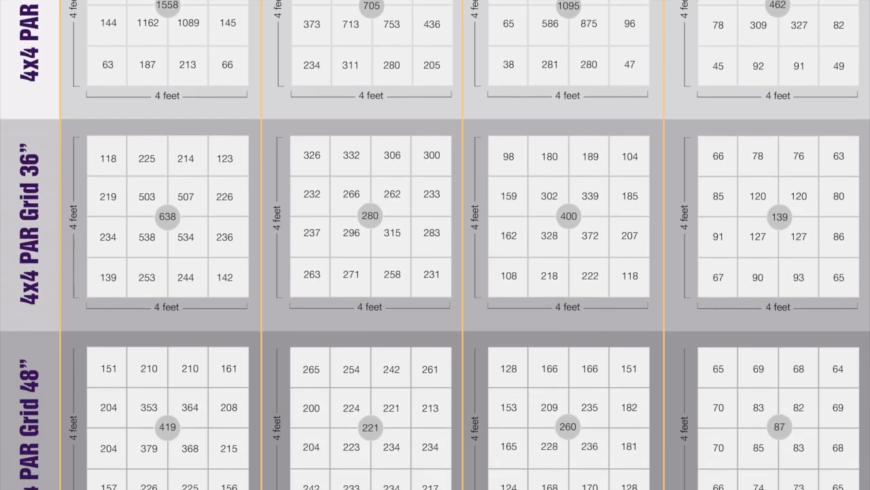